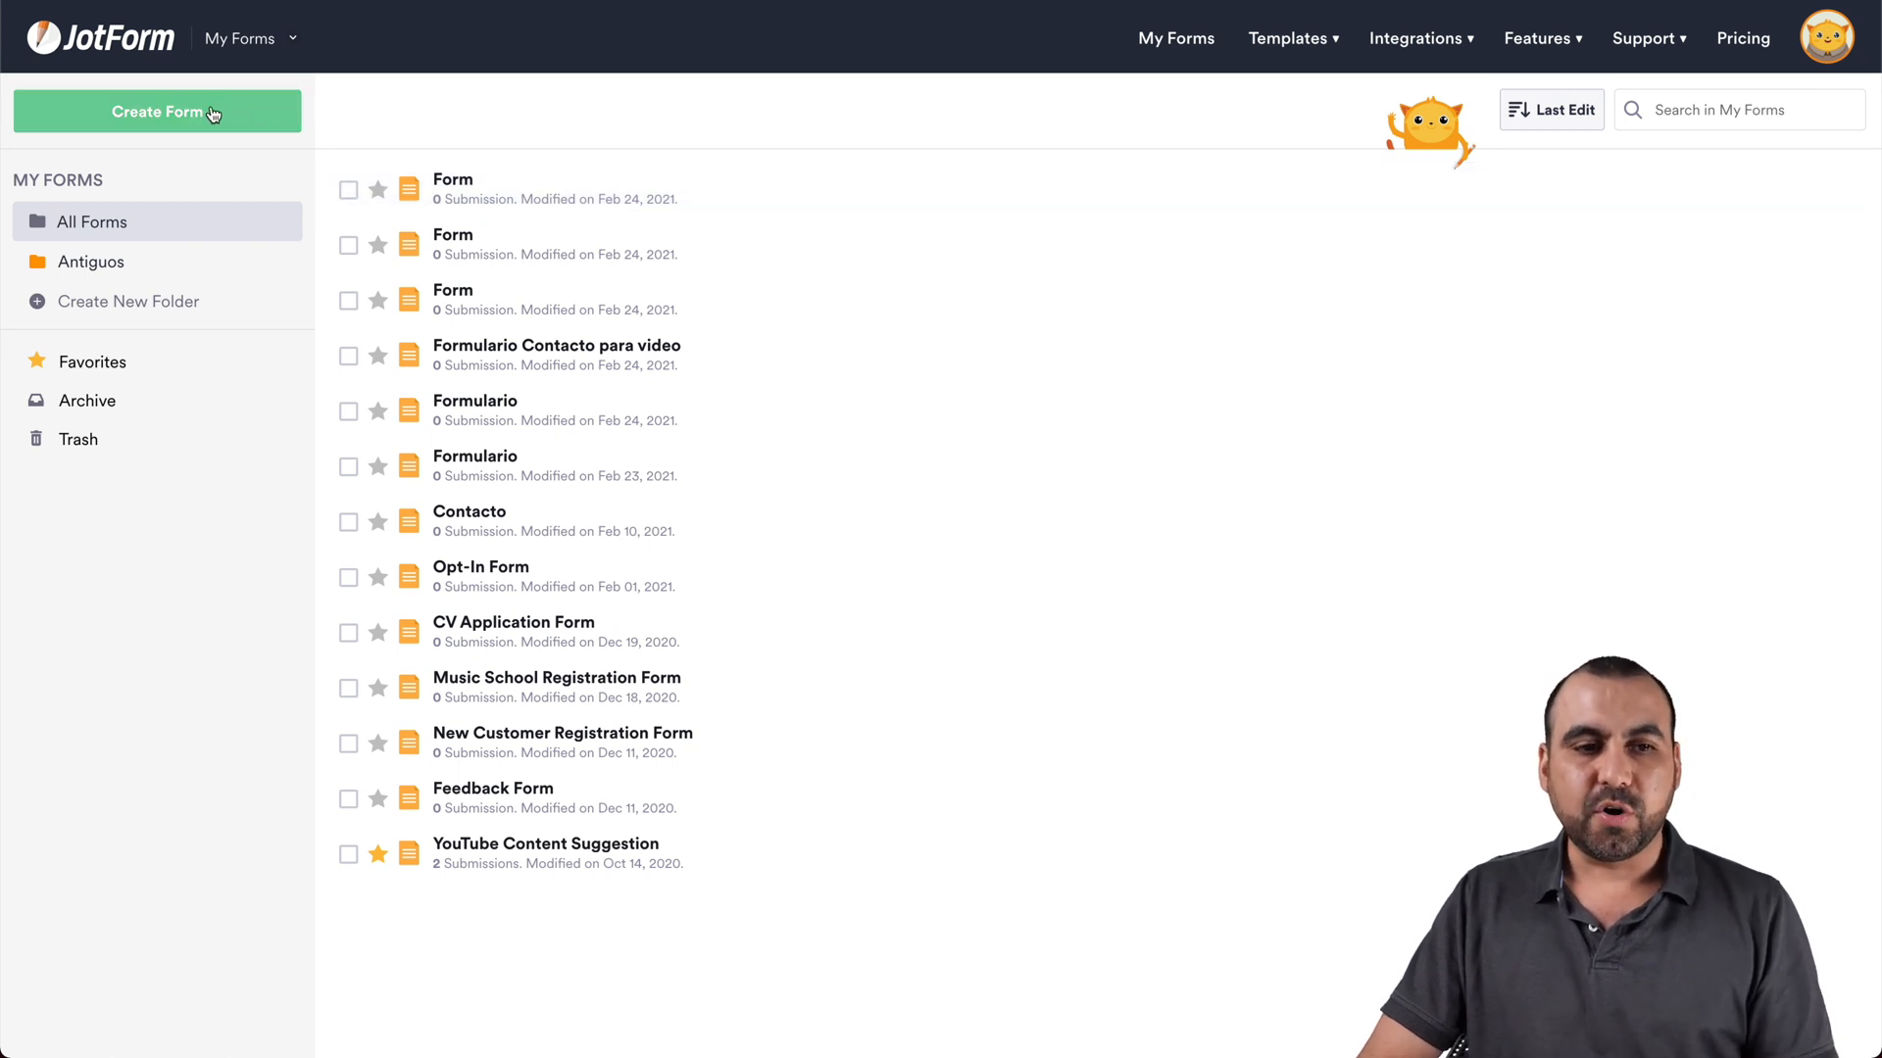
Create a new Classic Form holding Full Name and Email fields.
left_click(156, 110)
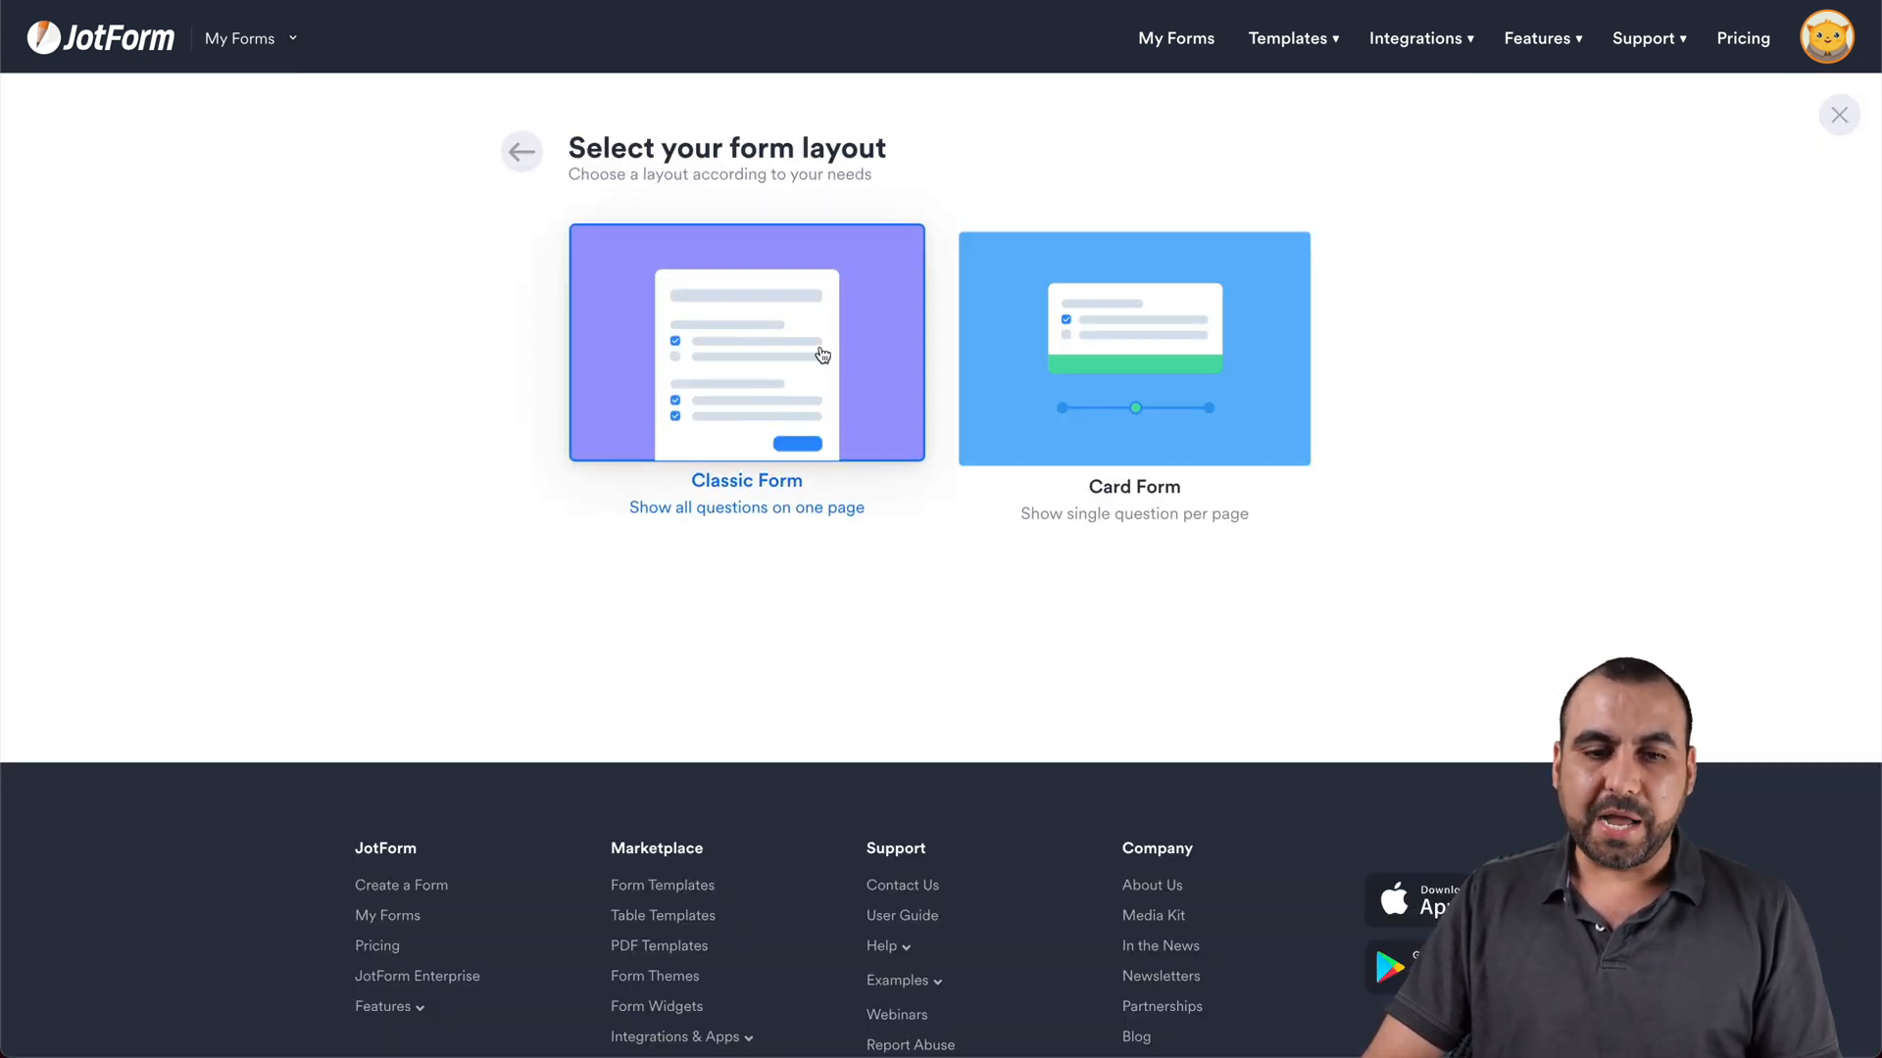
left_click(745, 344)
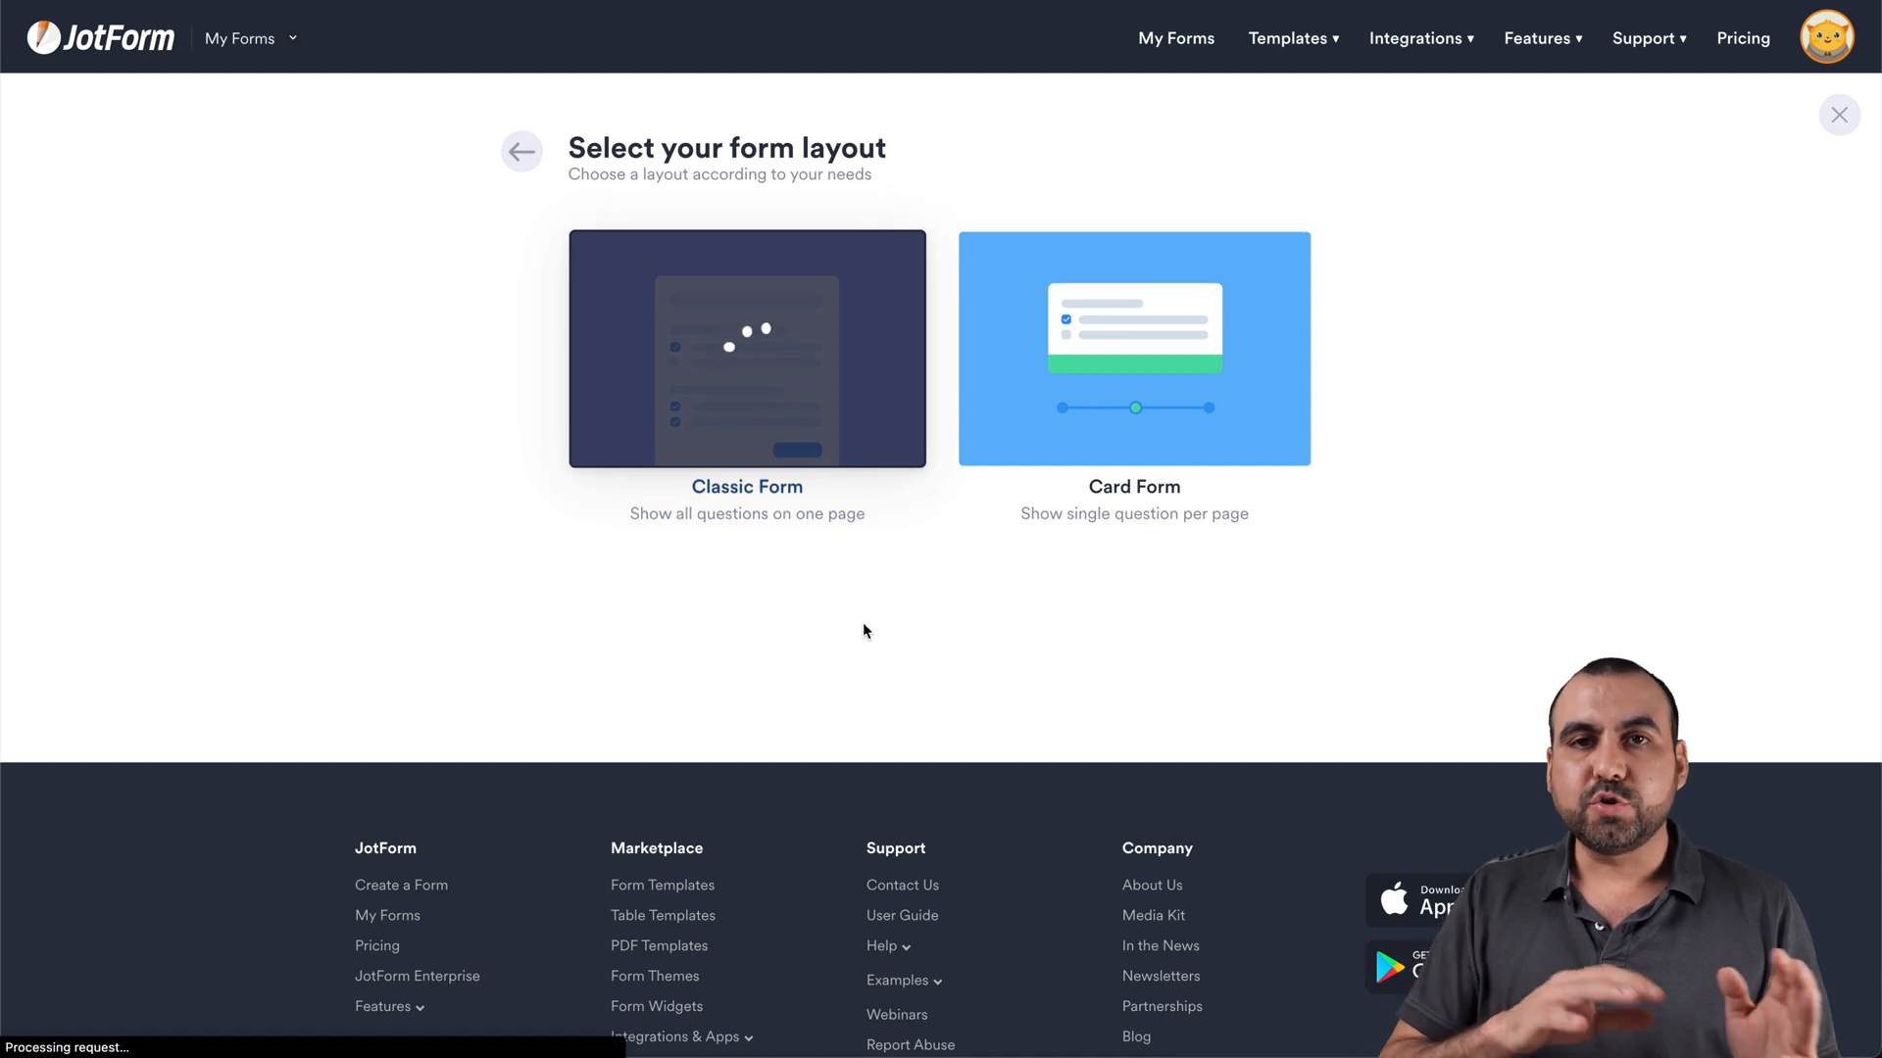
left_click(745, 349)
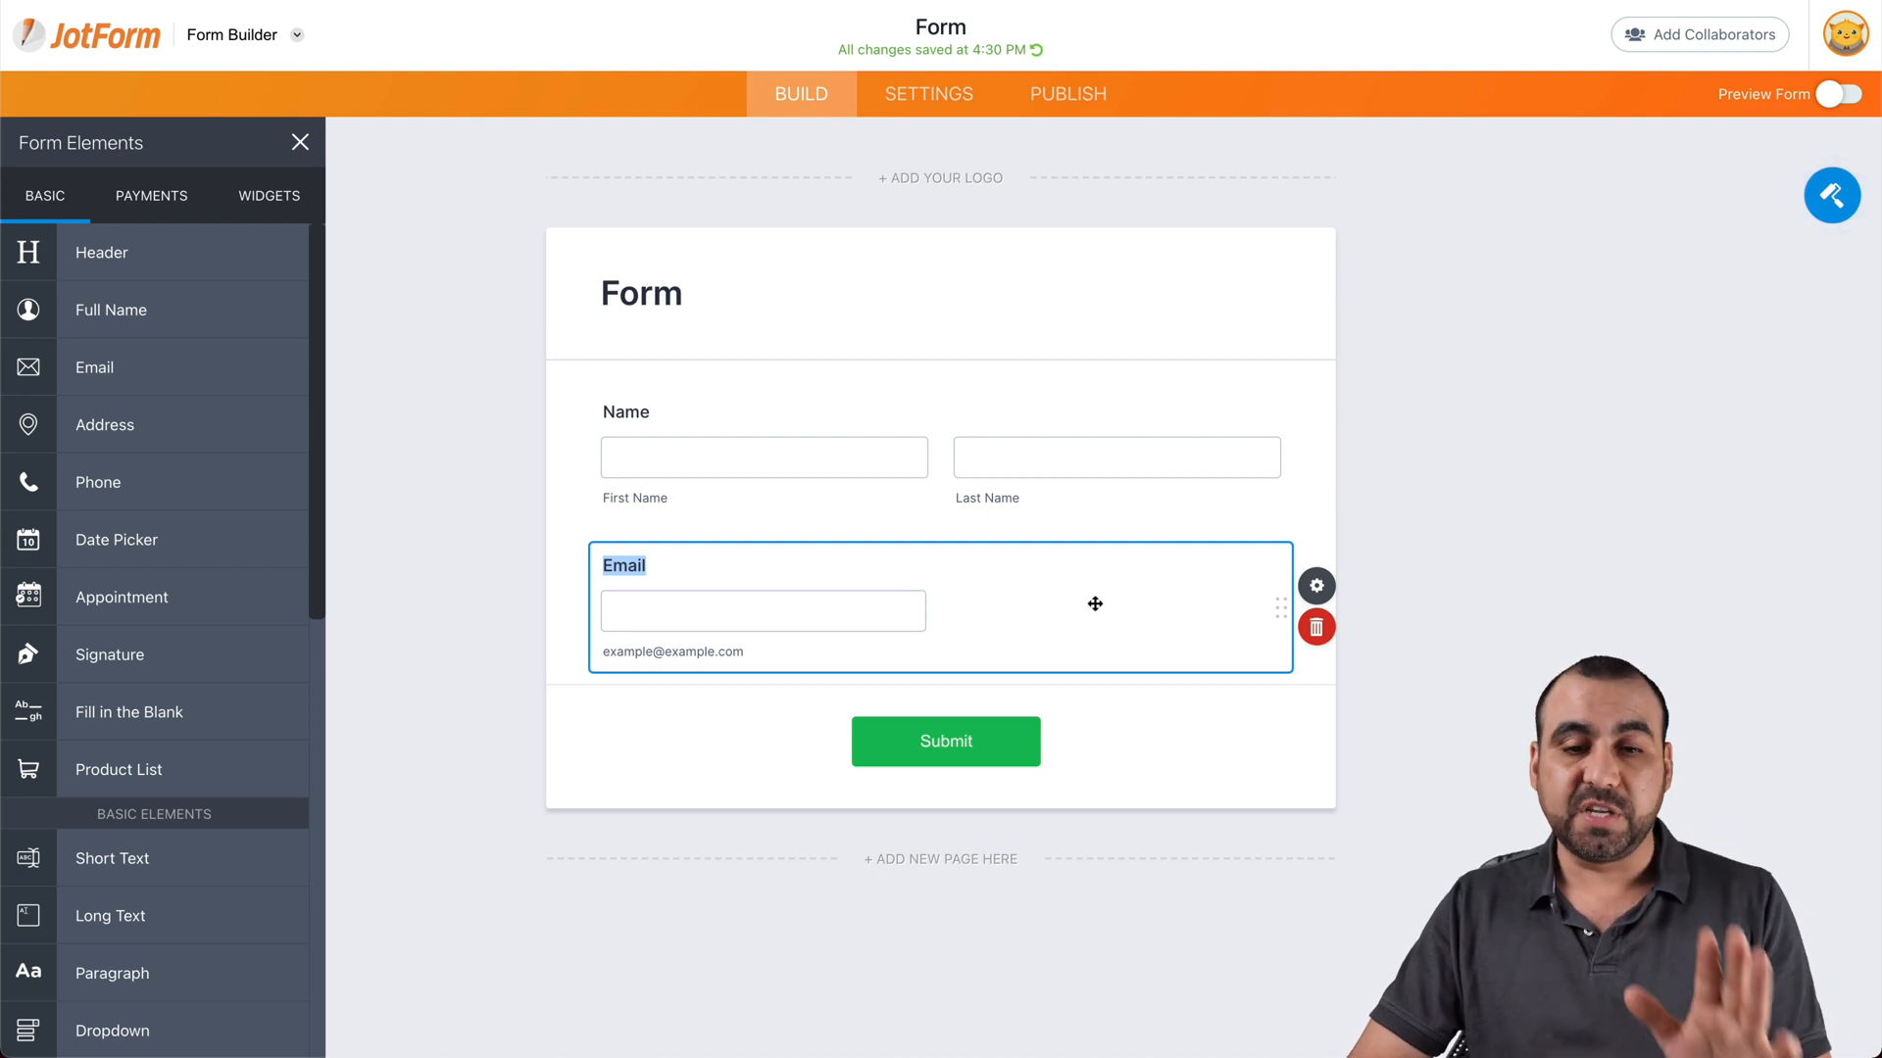
Copy the form's Squarespace embed code from Publish > Platforms.
left_click(1067, 94)
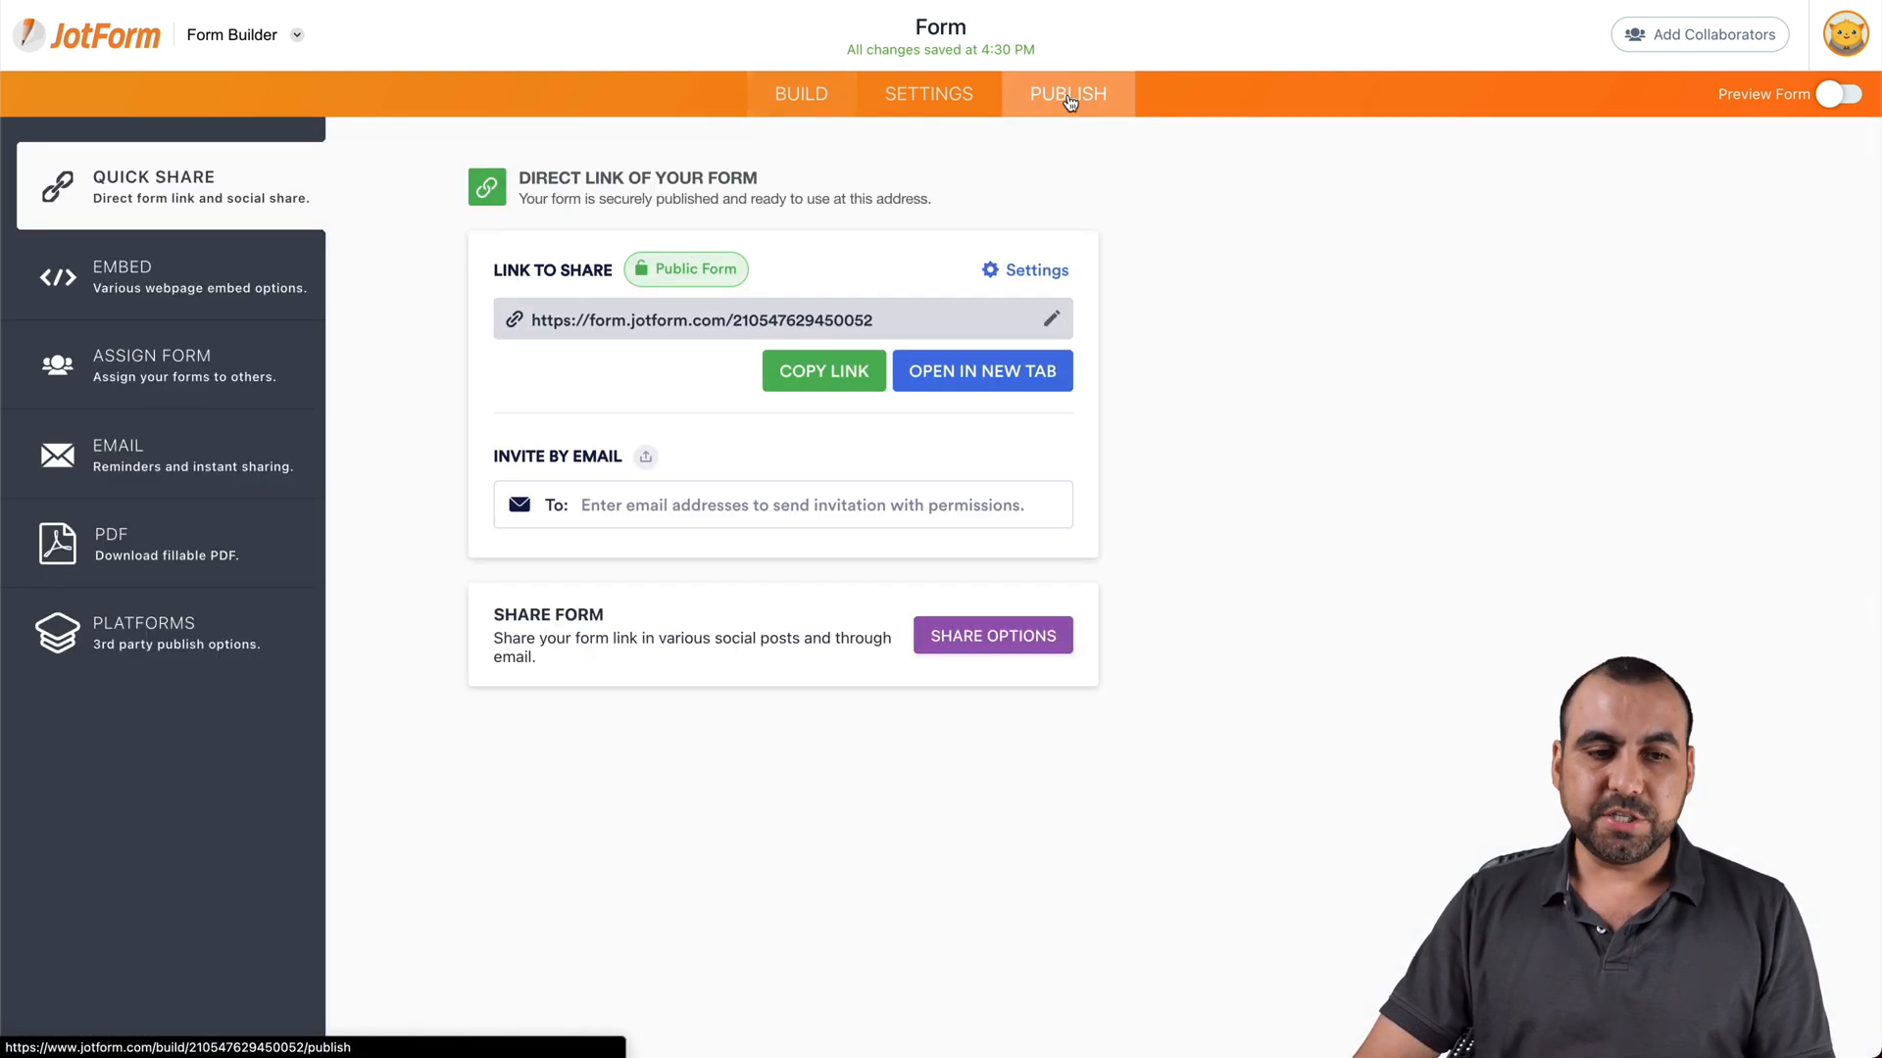
left_click(146, 632)
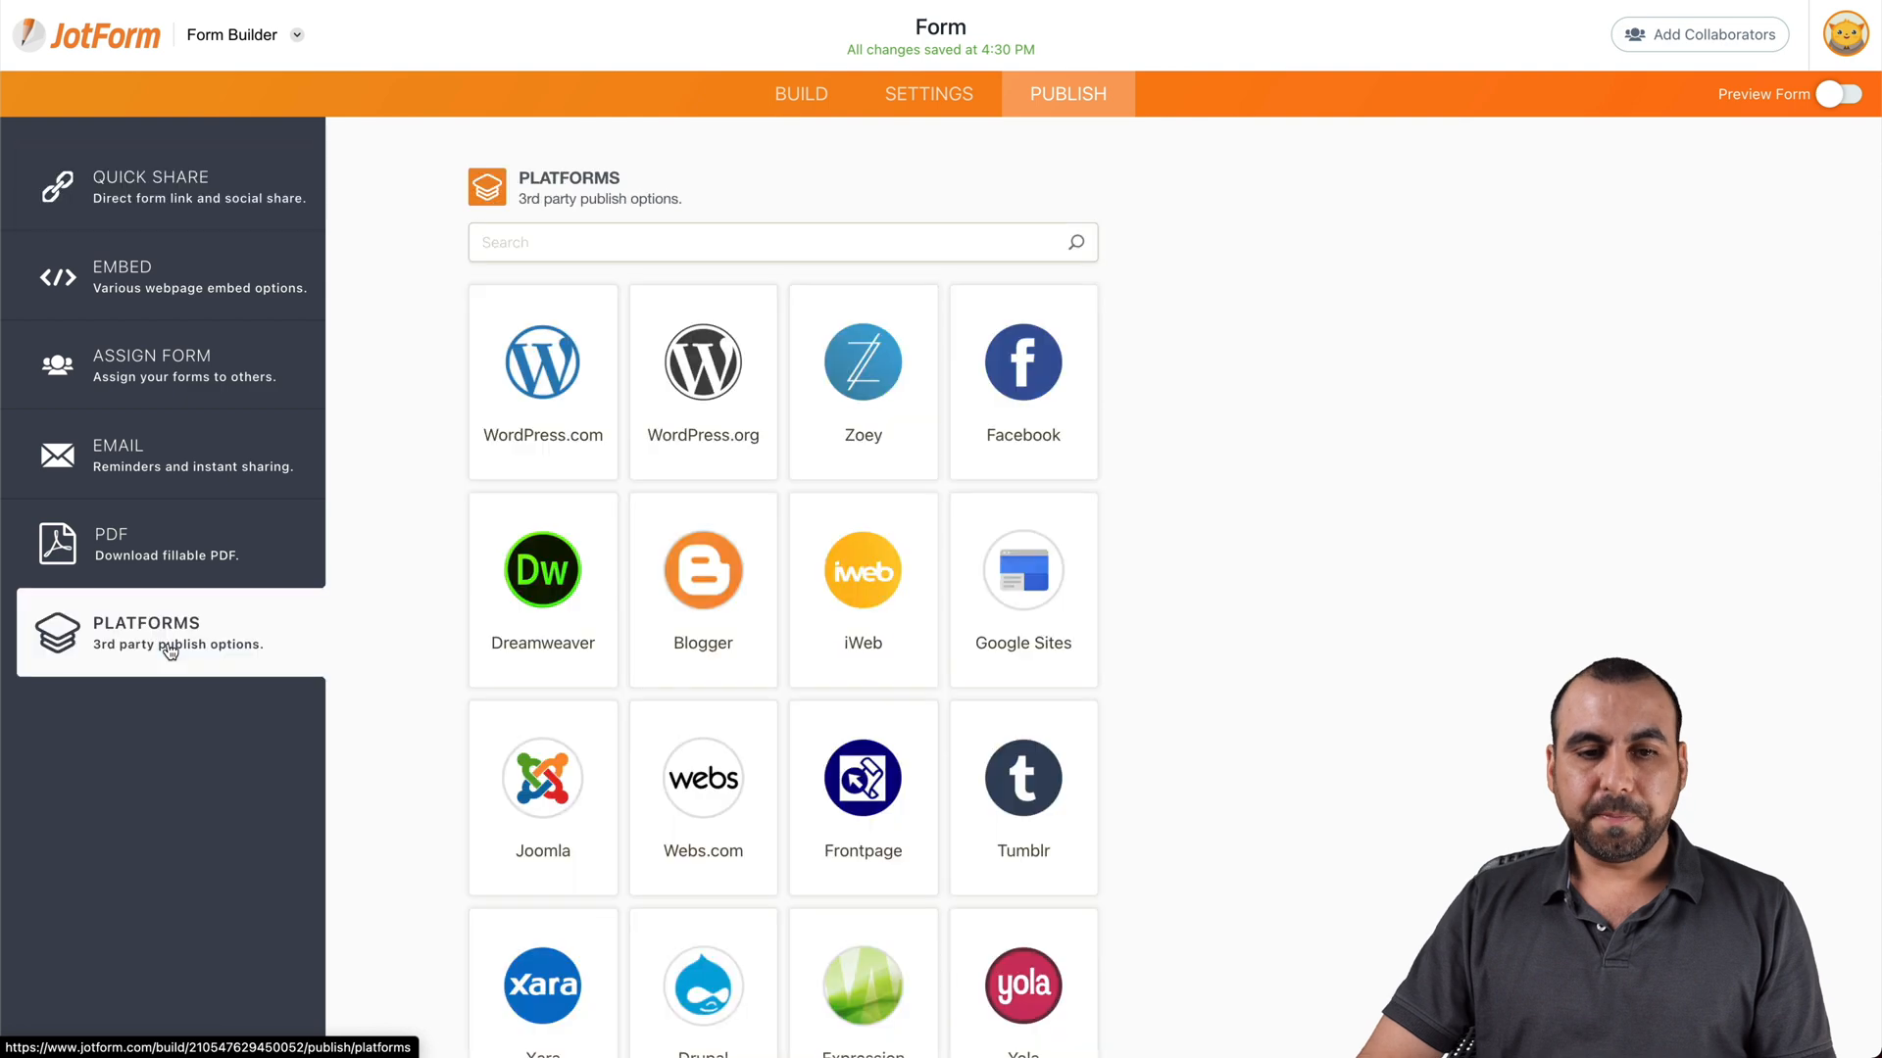
type("sq")
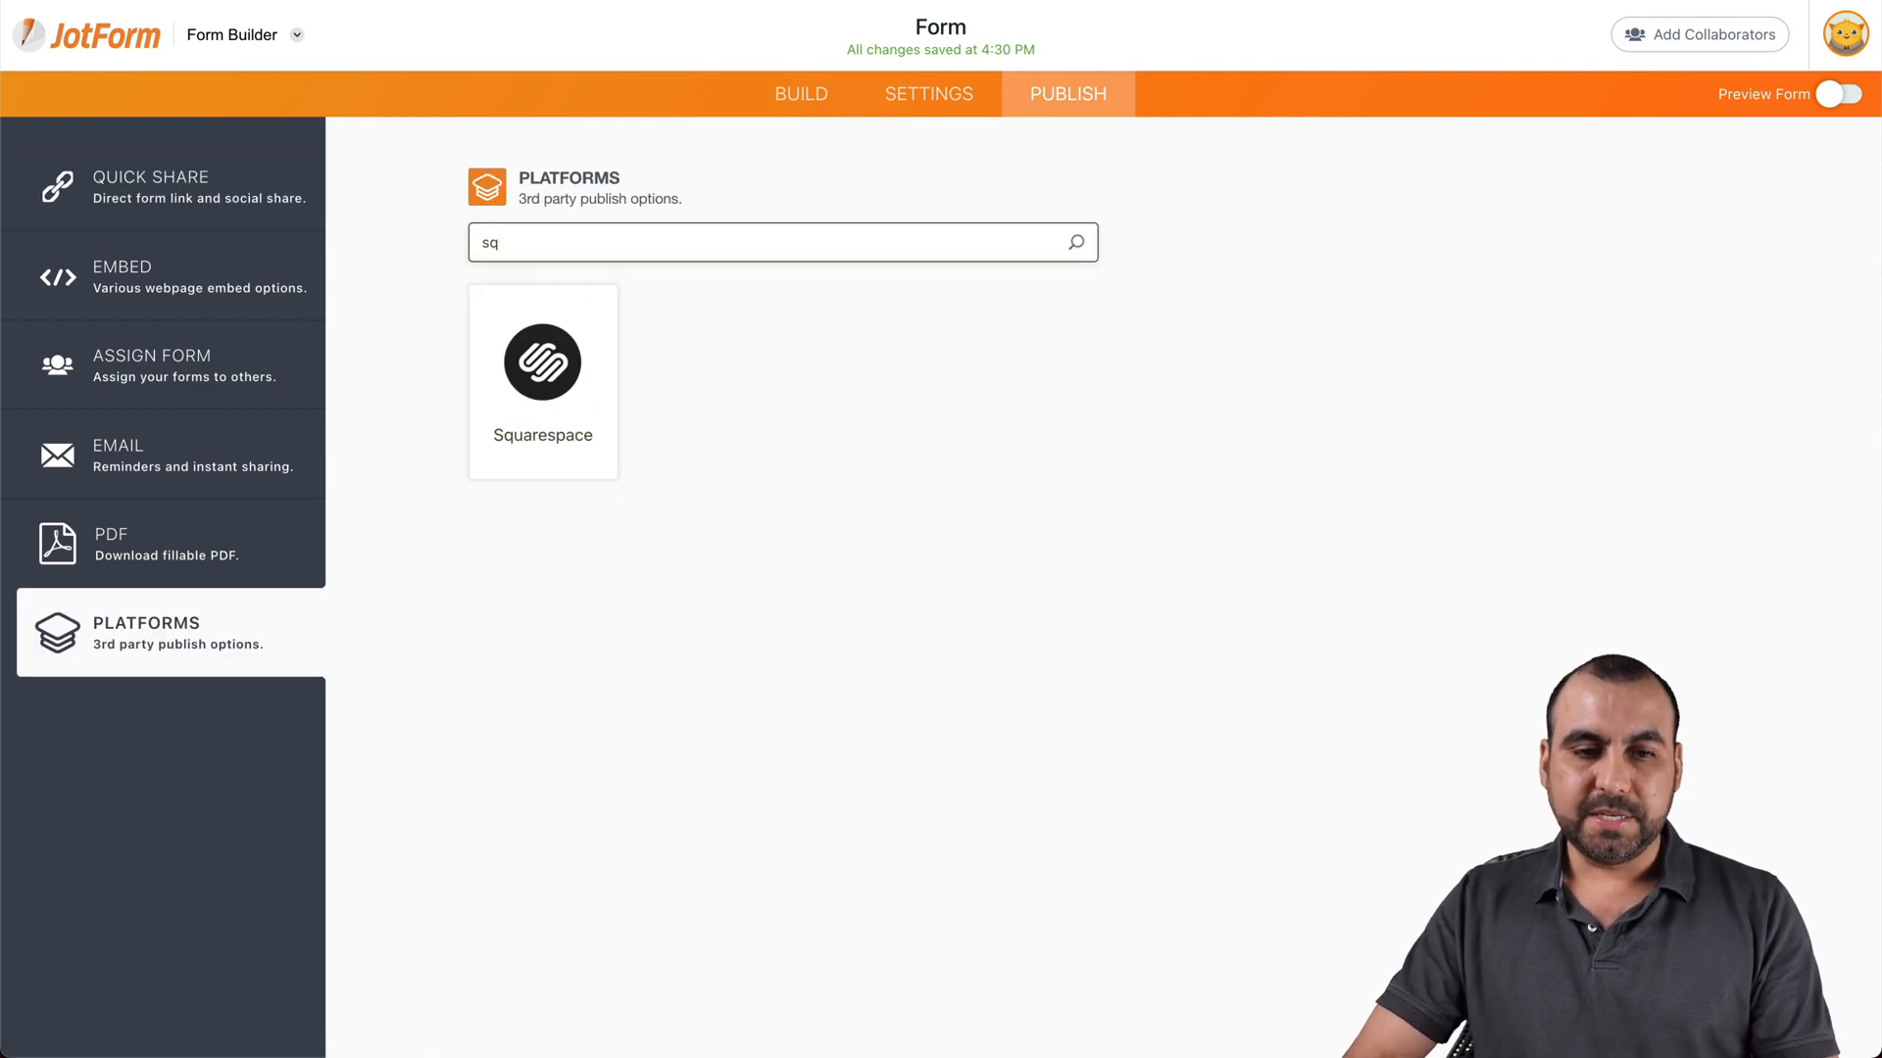
left_click(542, 366)
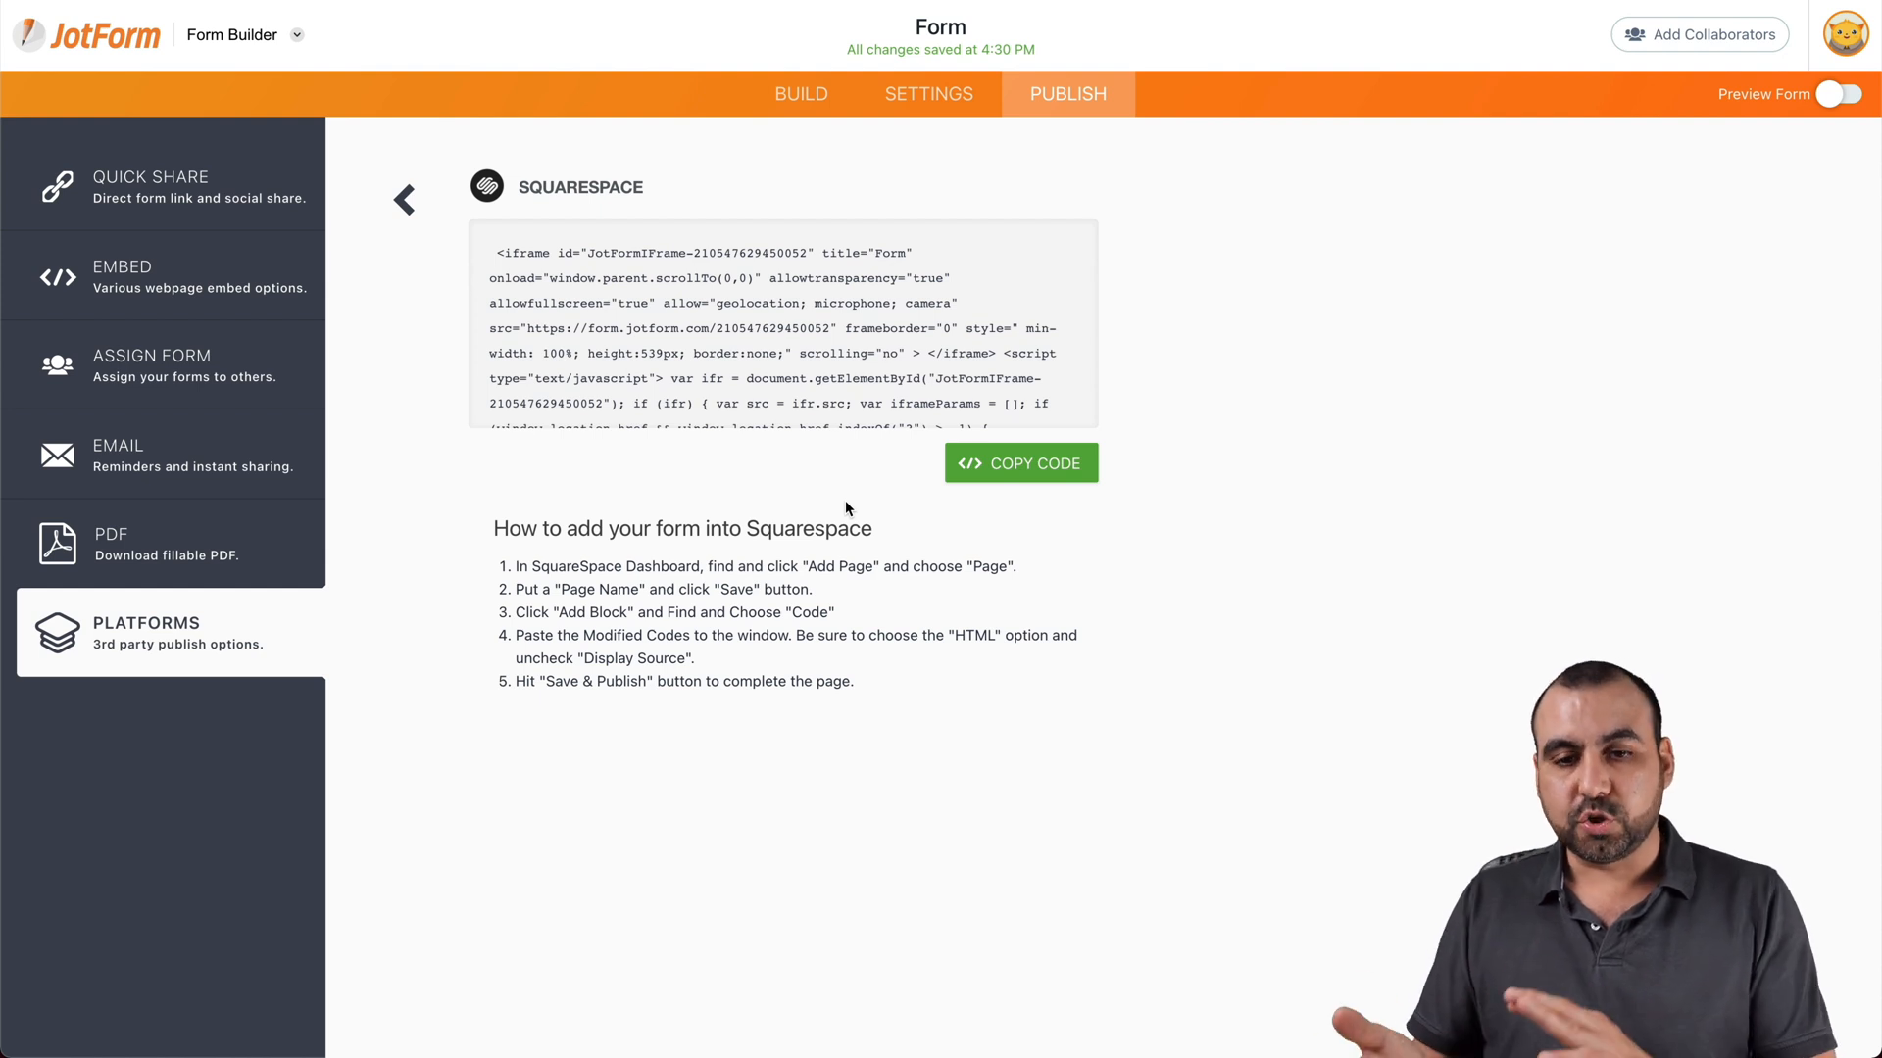
left_click(1019, 463)
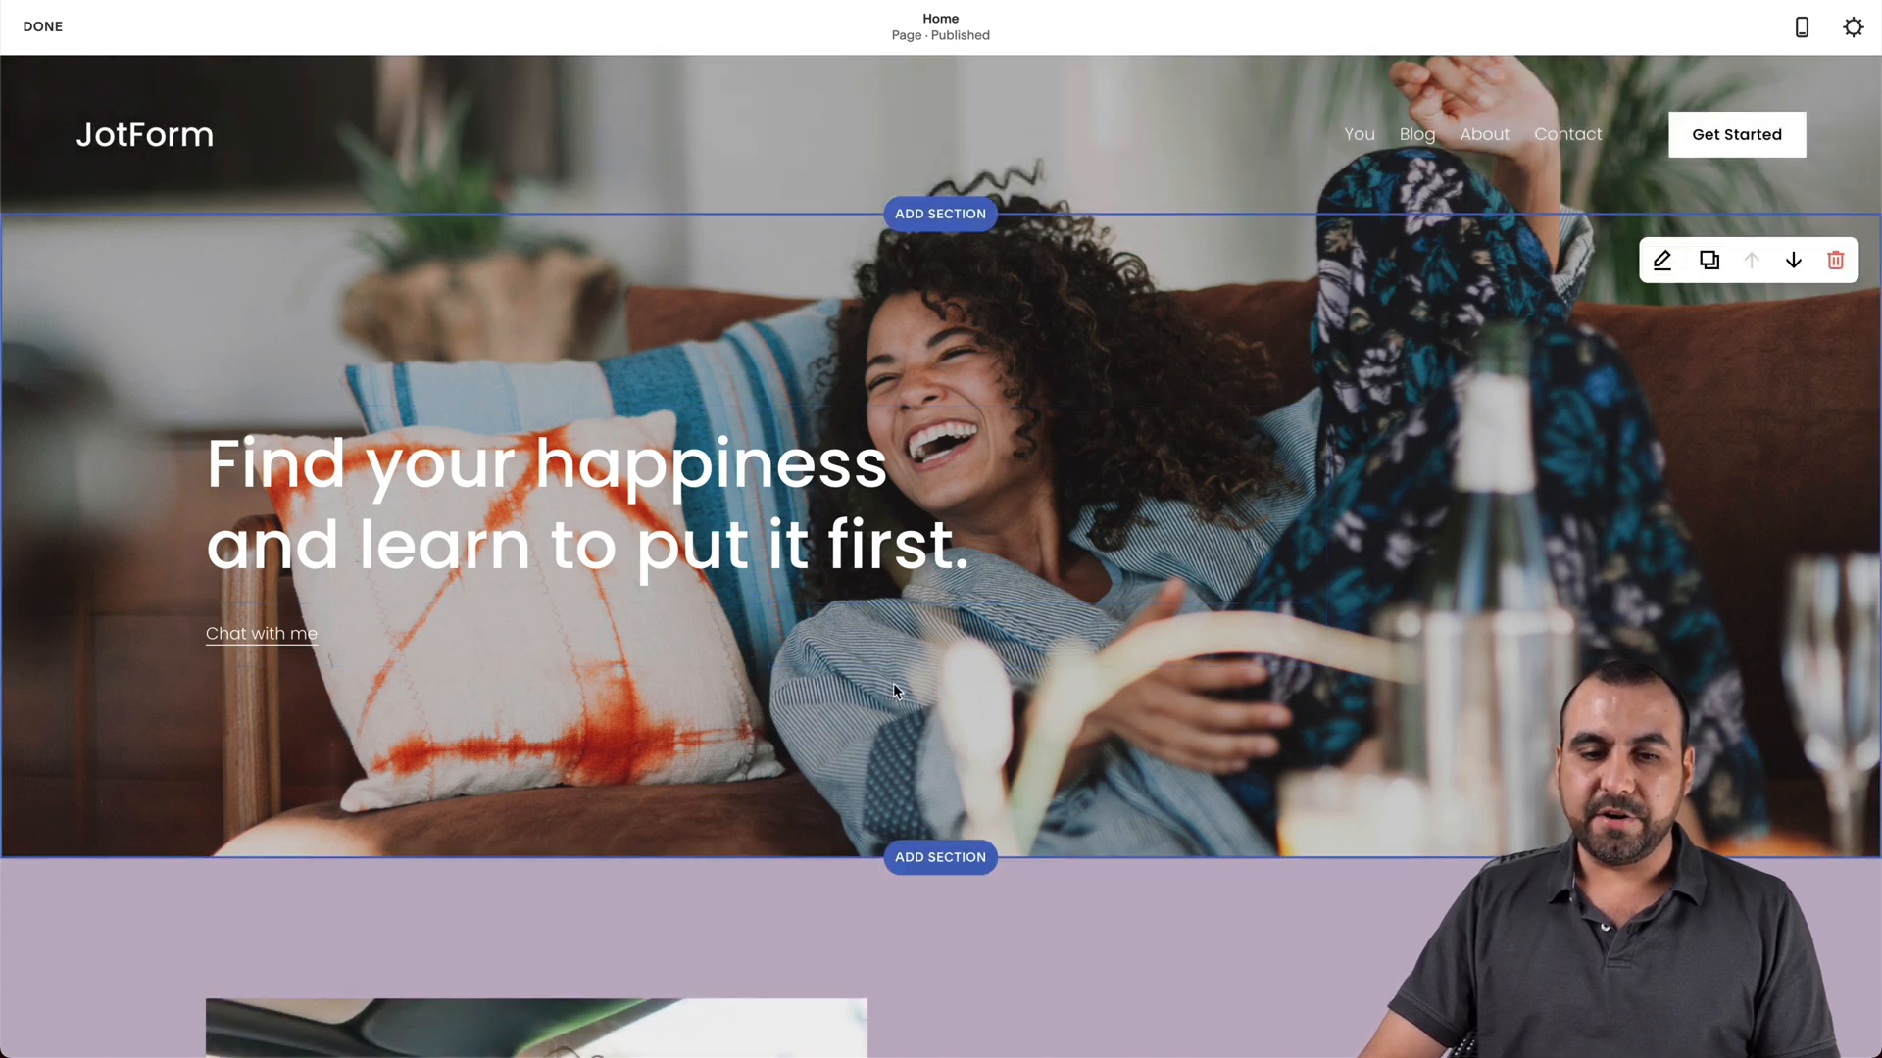
Open the content block menu in the section below the Home page hero.
scroll("down", 3)
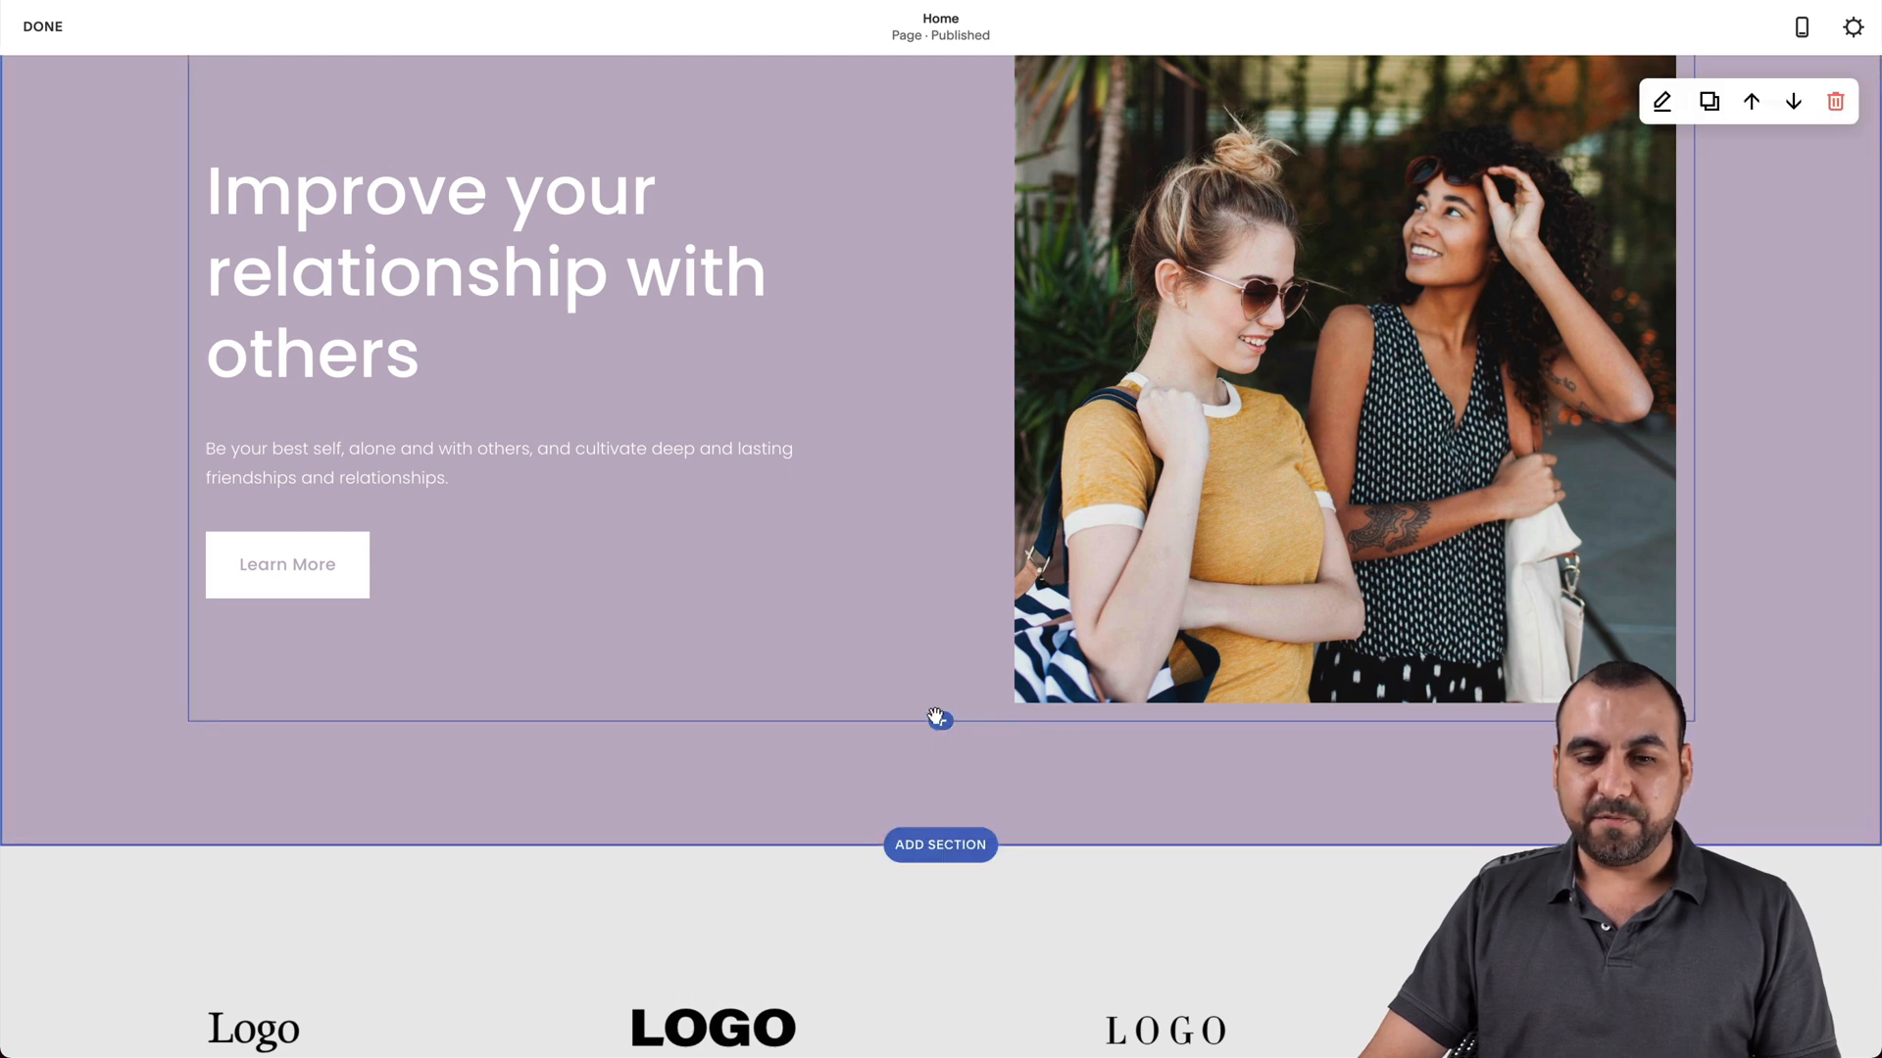
left_click(940, 844)
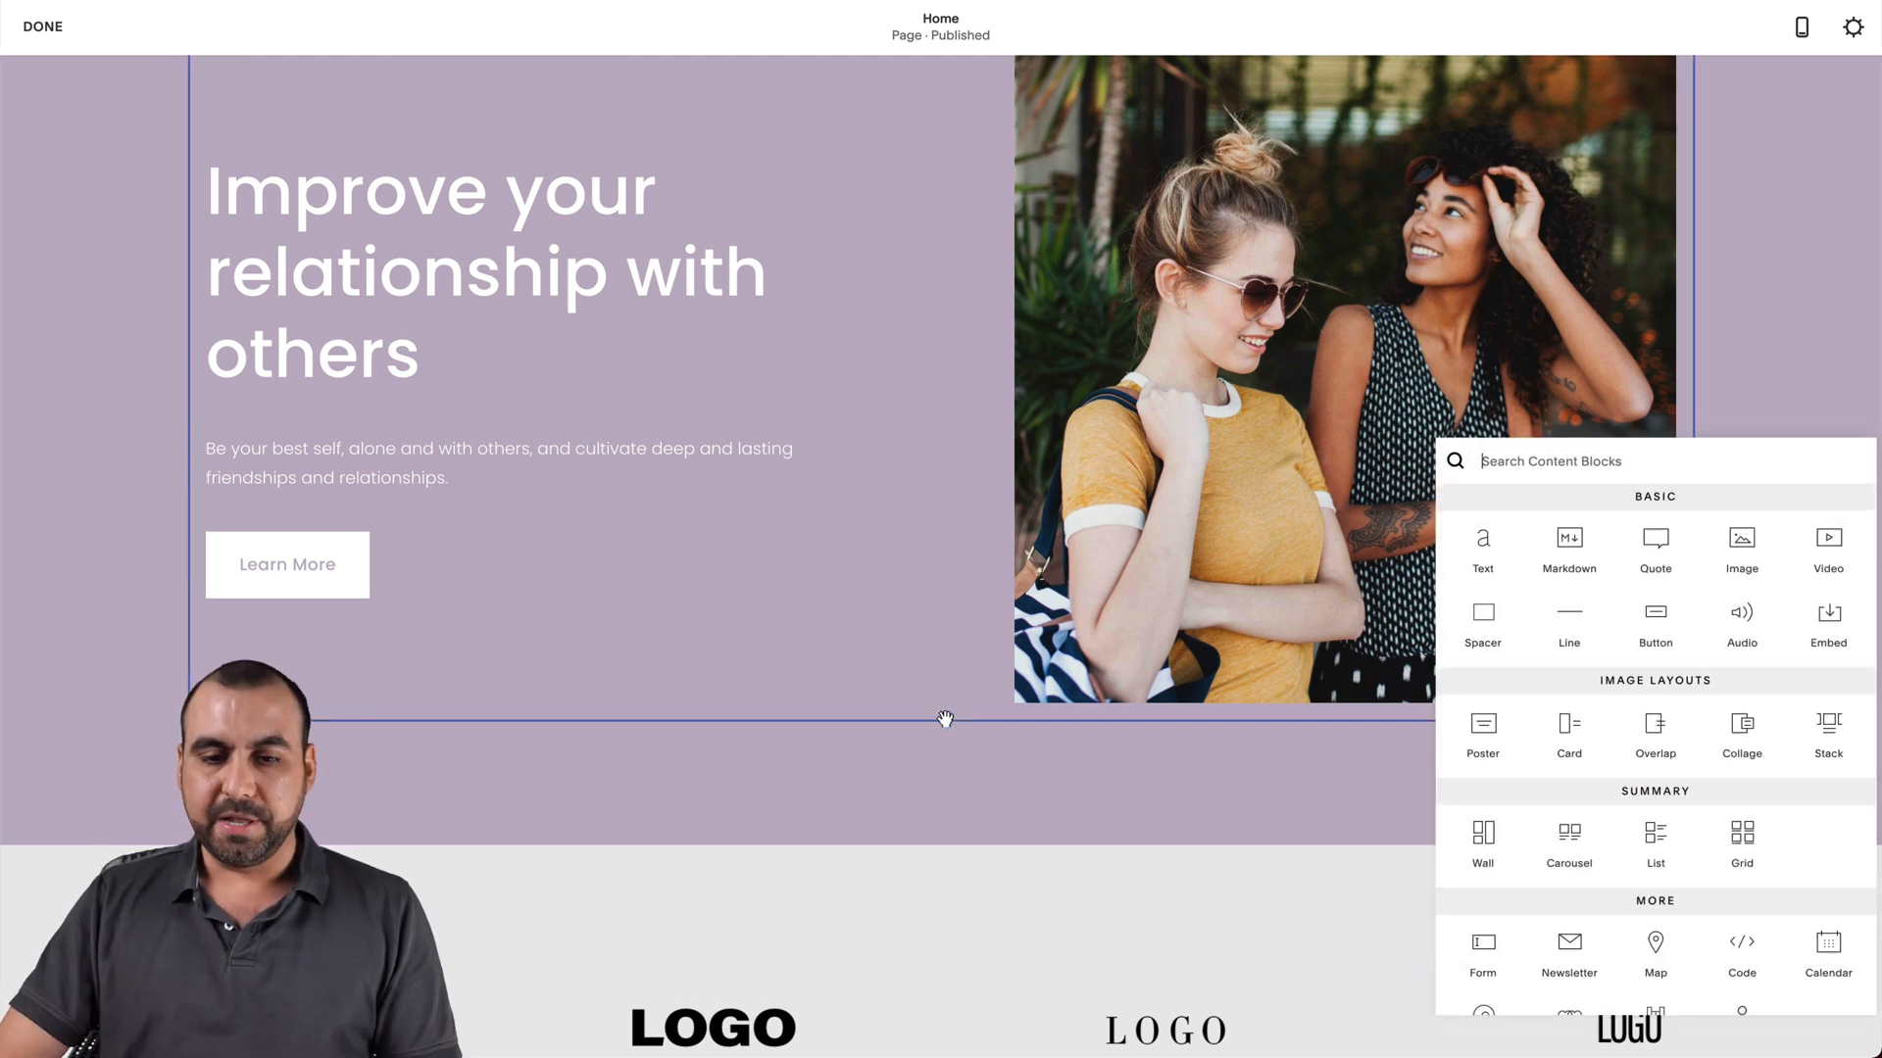
Add a Code block holding the pasted JotForm Name and Email embed code.
type("code")
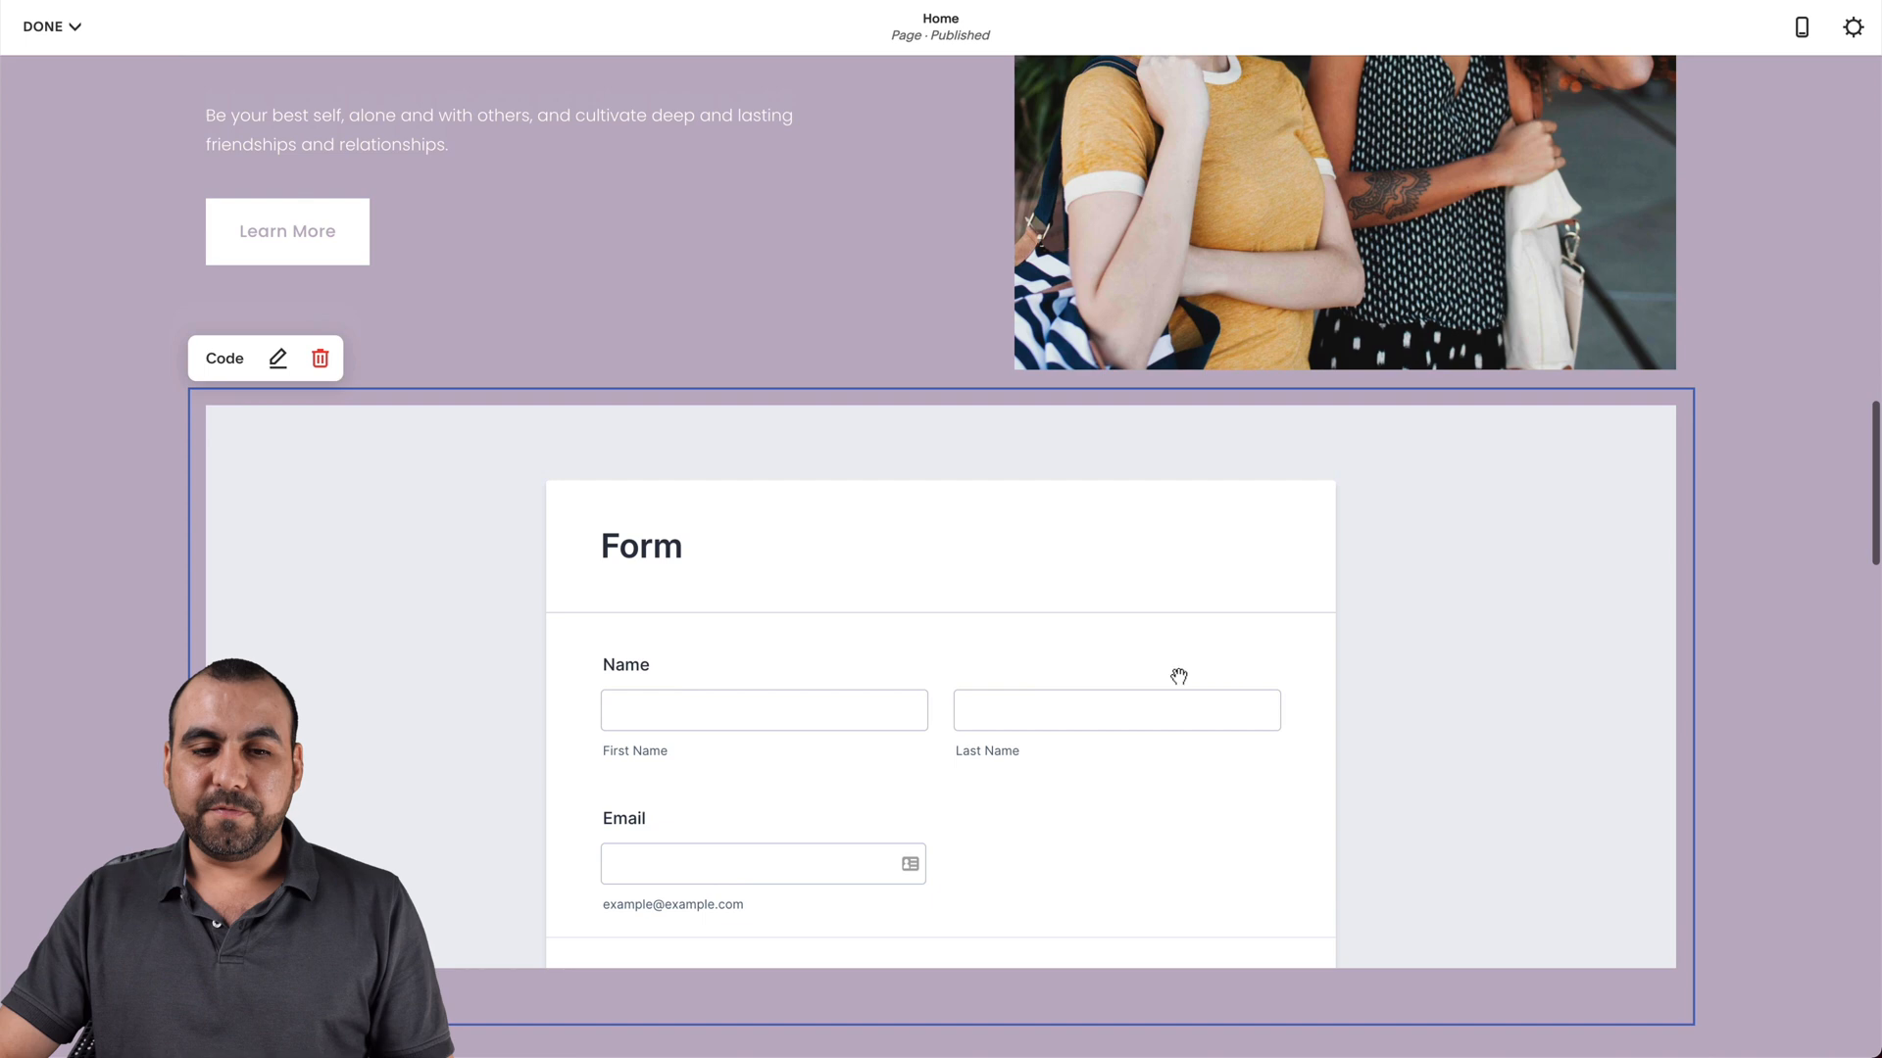
mouse_move(1152, 680)
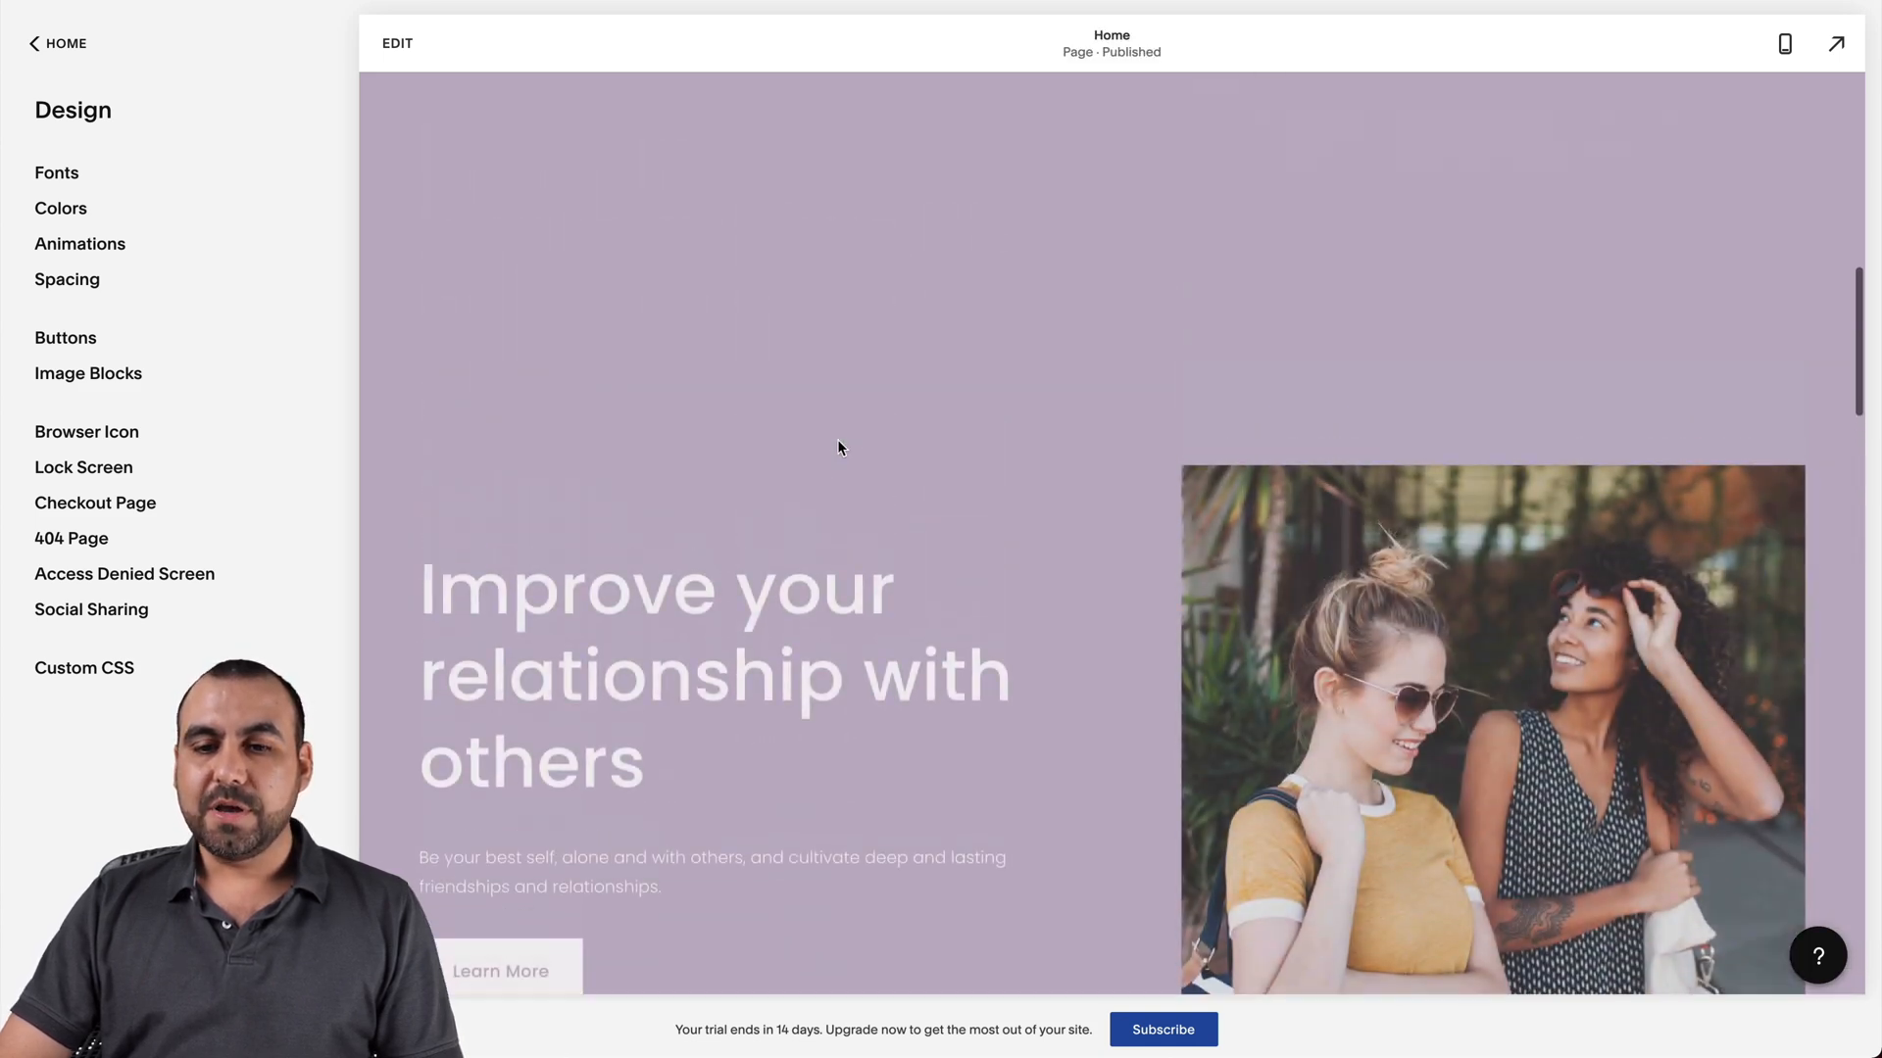
Scroll the published Home page to the embedded form's Name, Email and Submit.
scroll("down", 3)
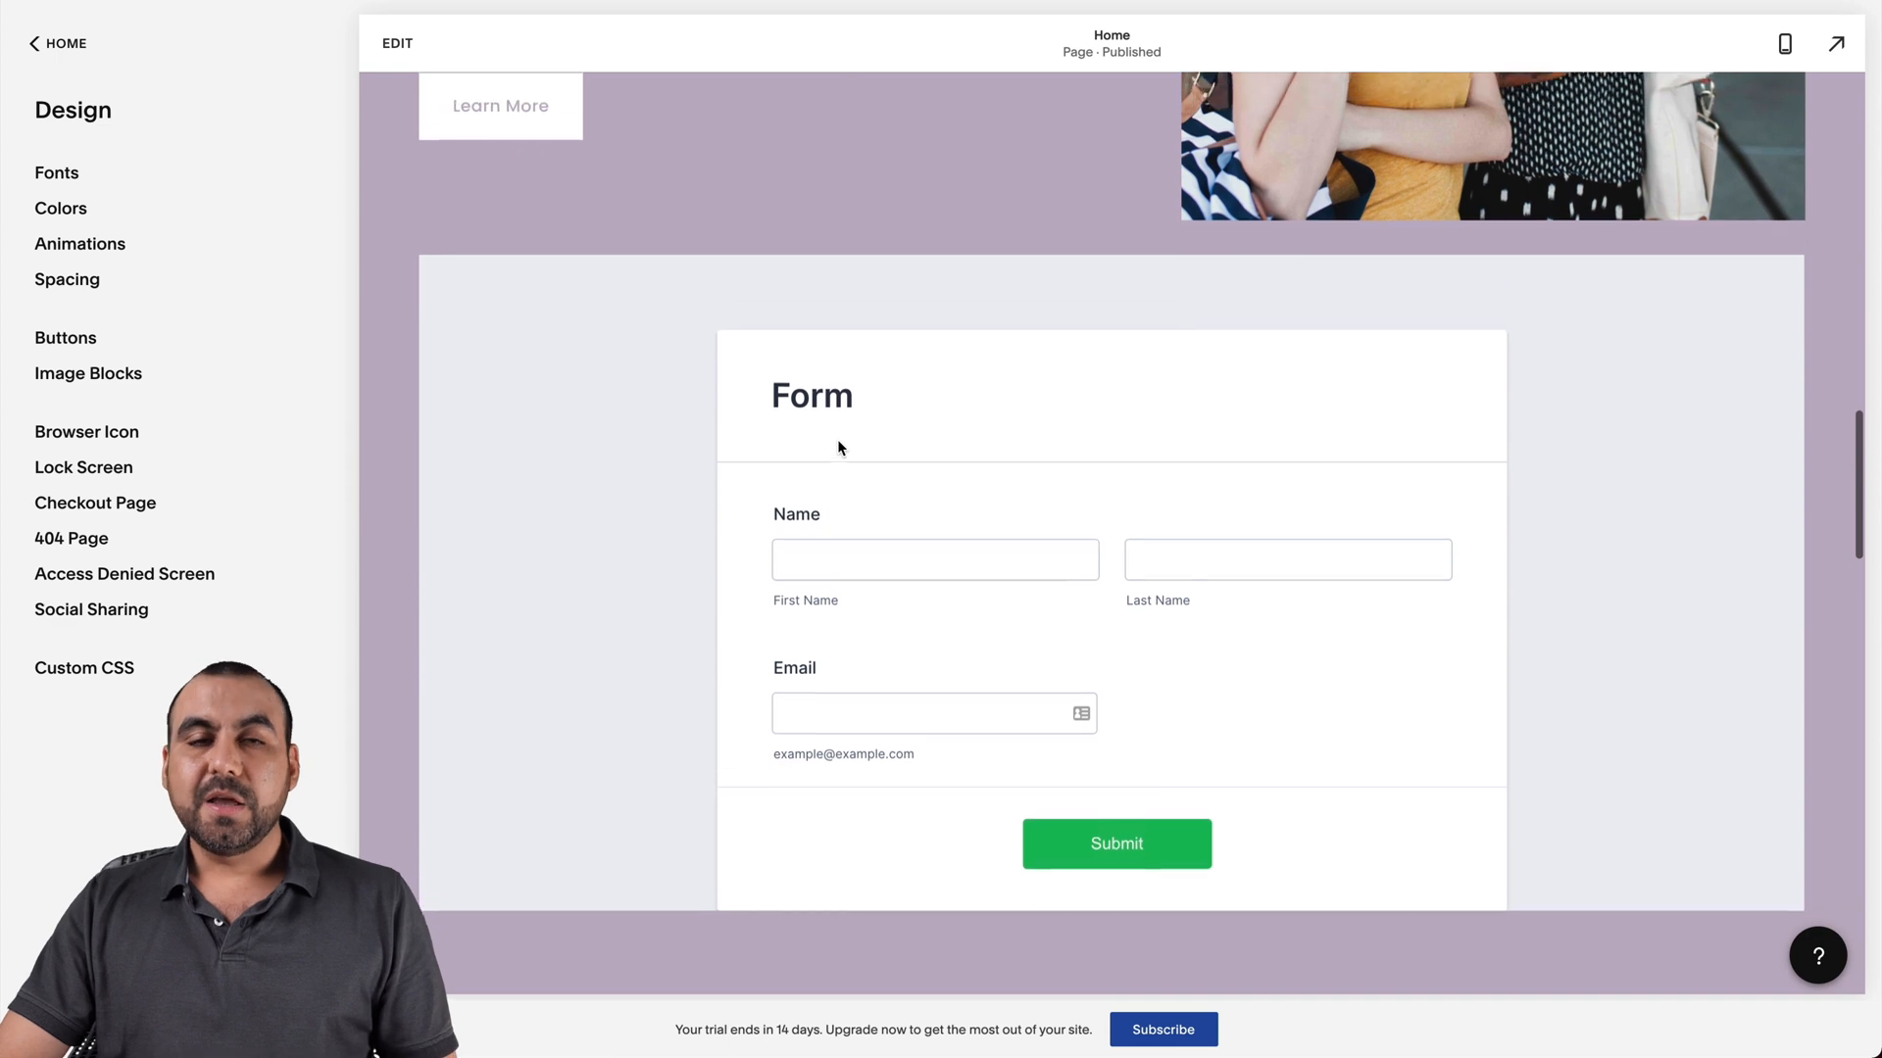